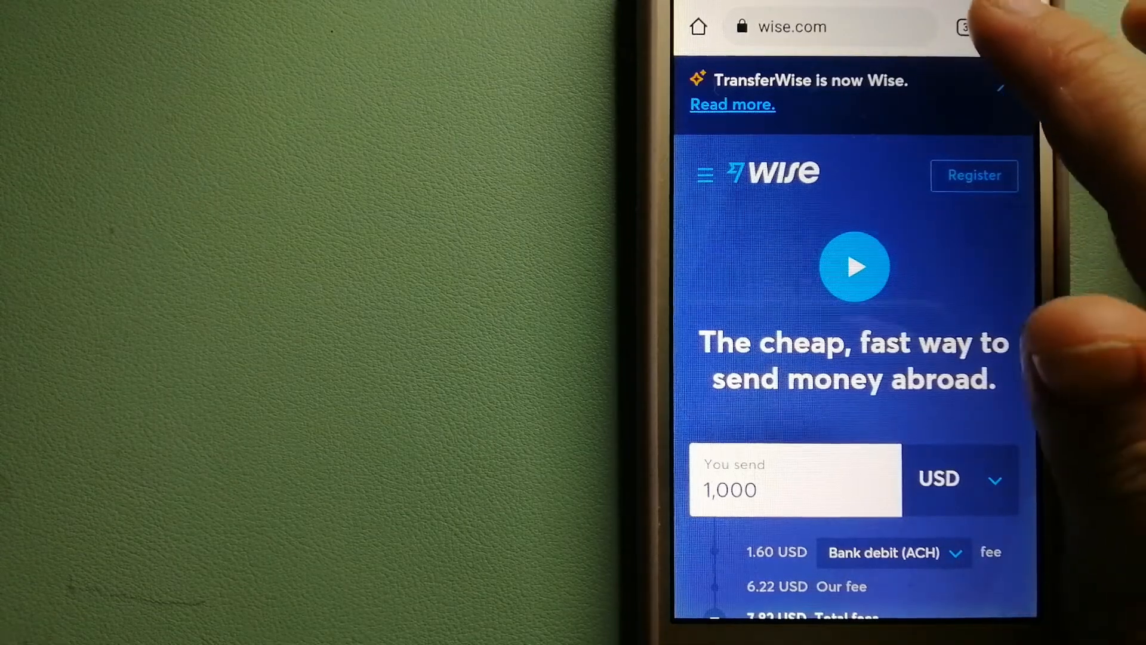
Switch from Wise to the PayPal tab, then show the tab overview with Wise, PayPal and Paysend
left_click(963, 28)
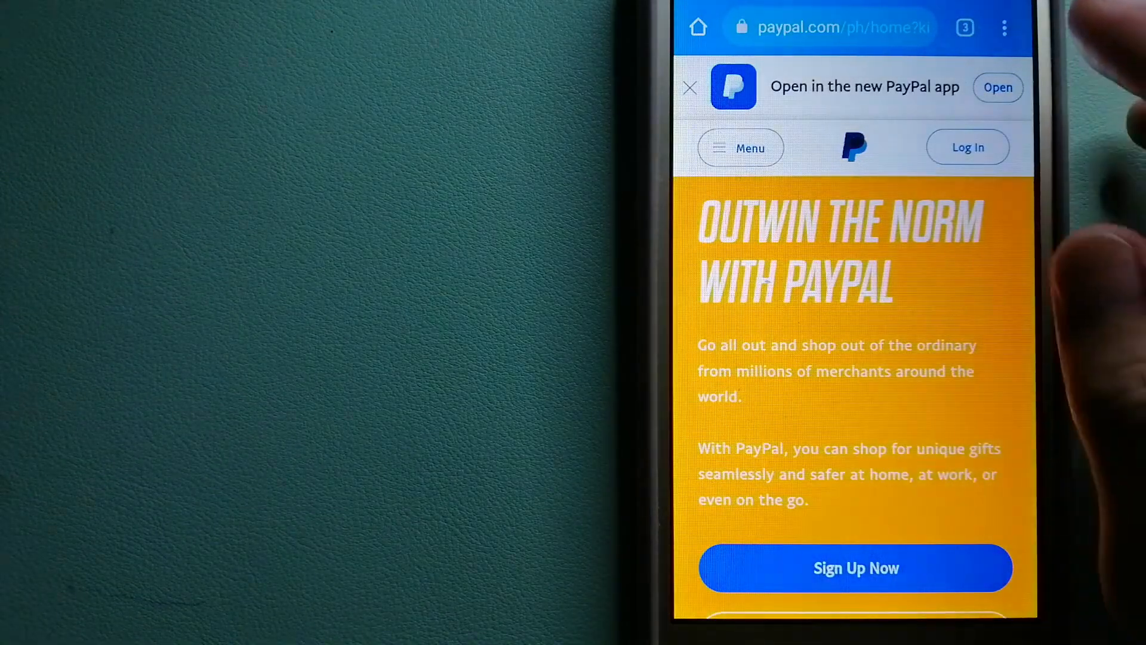
left_click(964, 28)
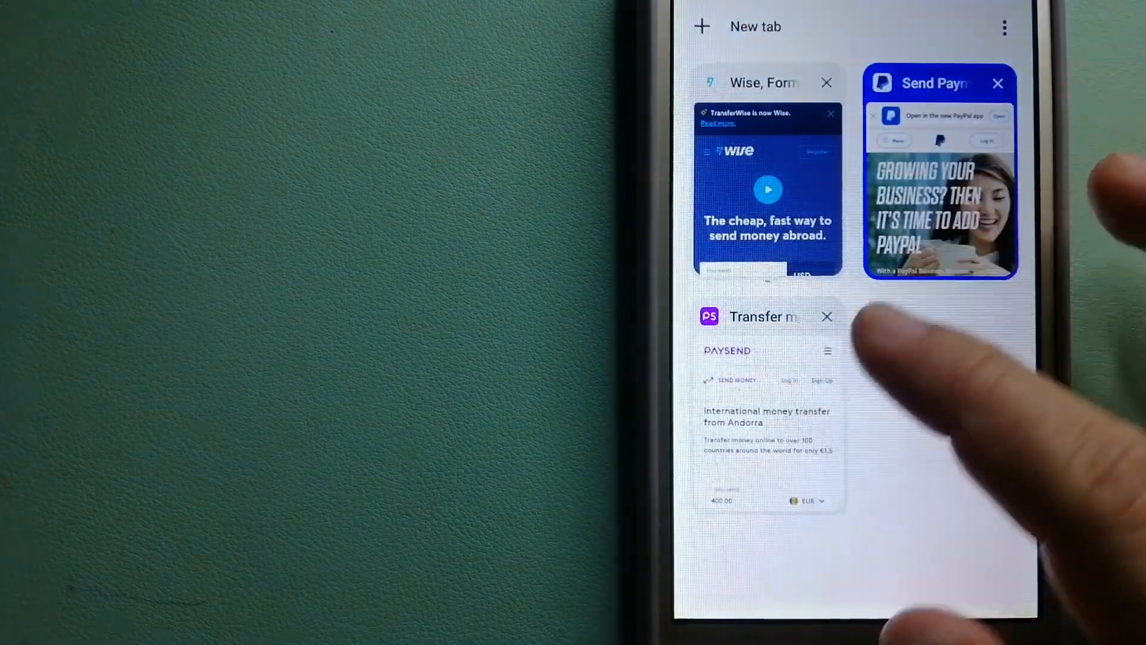